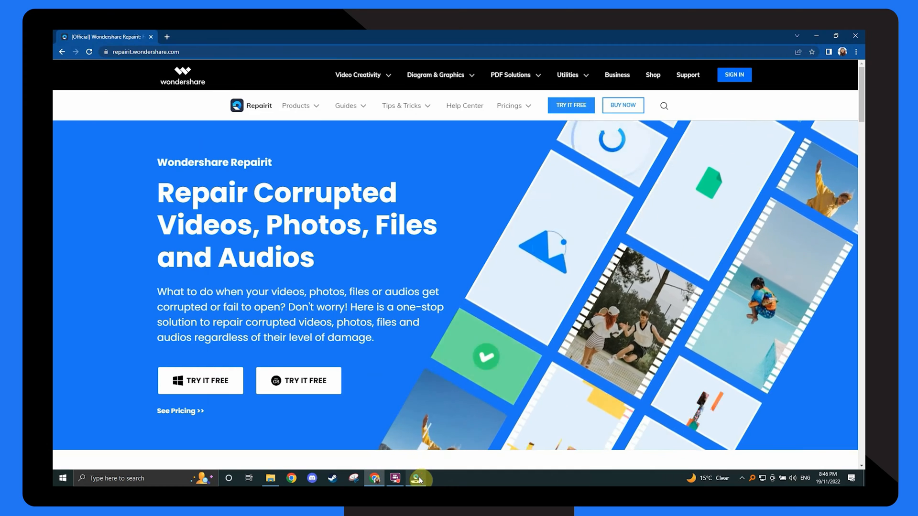
- Add all three corrupt .xlsx workbooks from the Corrupt Files folder to File Repair
left_click(417, 478)
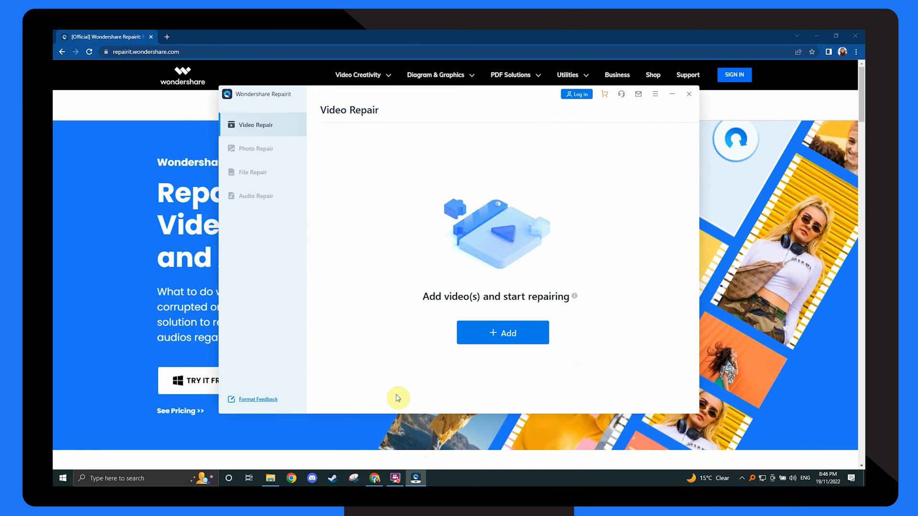
left_click(255, 172)
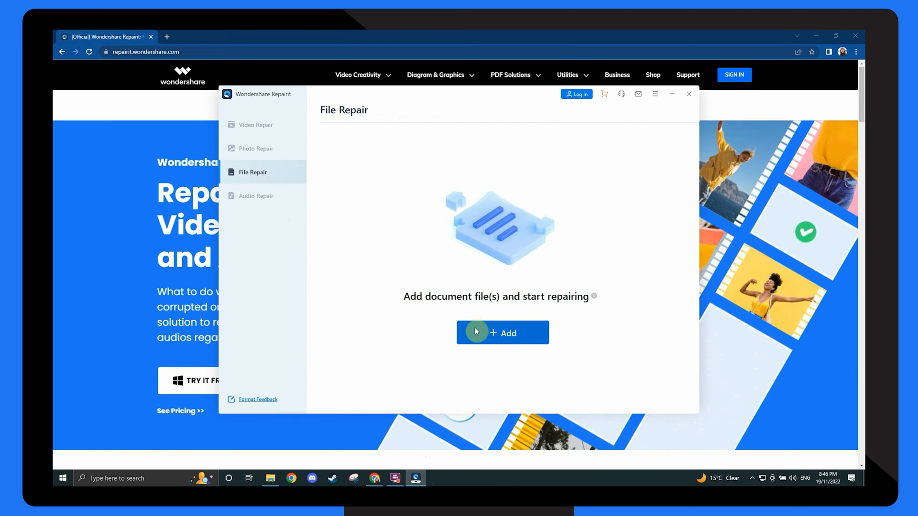
left_click(502, 332)
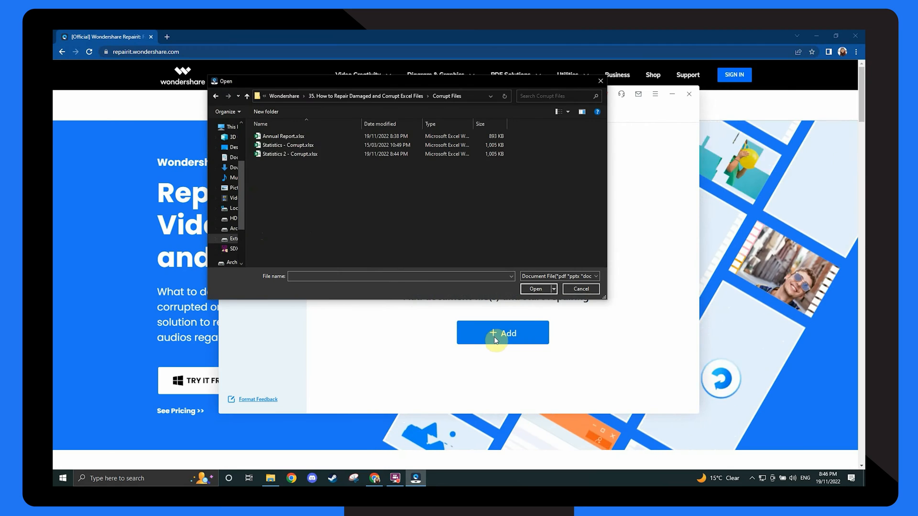
key("ctrl+a")
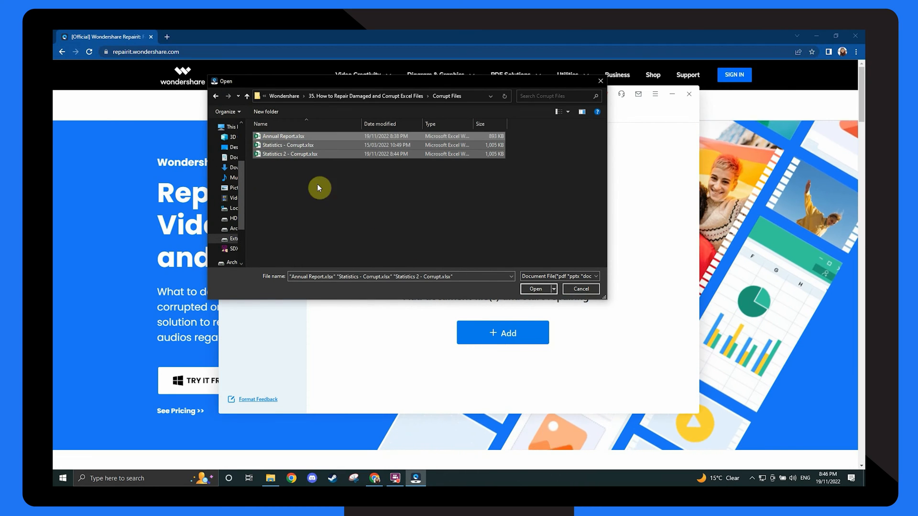
left_click(534, 289)
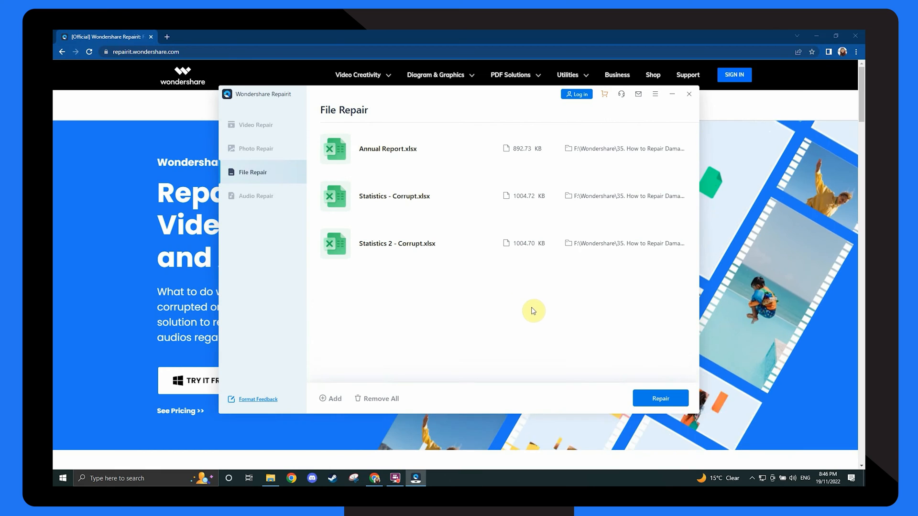
- Repair the three workbooks and preview the repaired Statistics 2 - Corrupt.xlsx
left_click(659, 398)
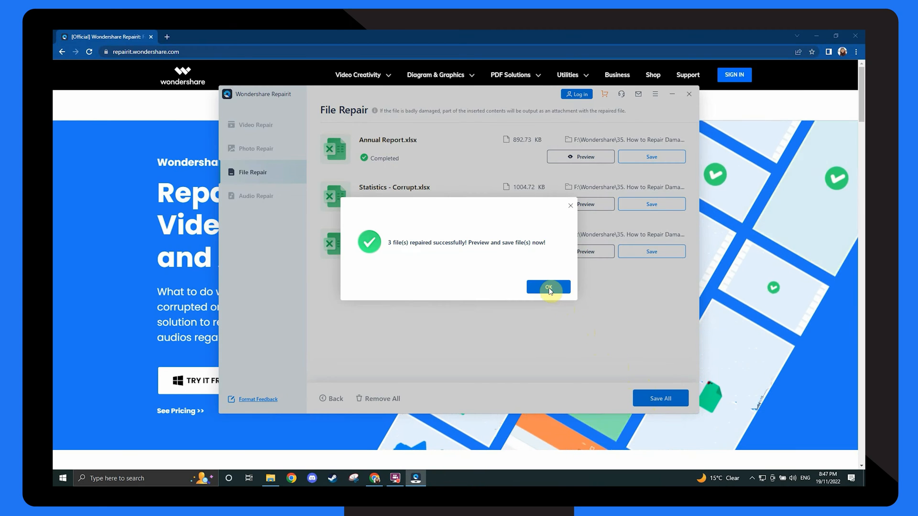
left_click(546, 286)
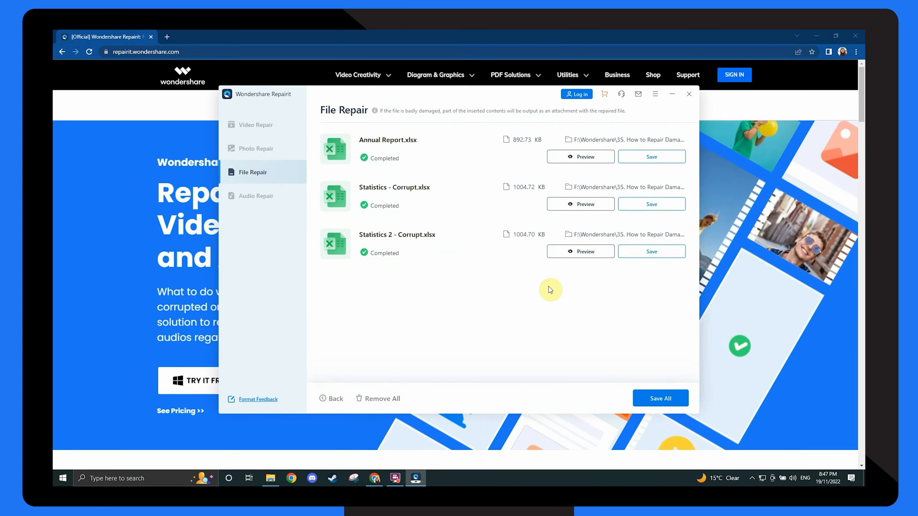
left_click(579, 252)
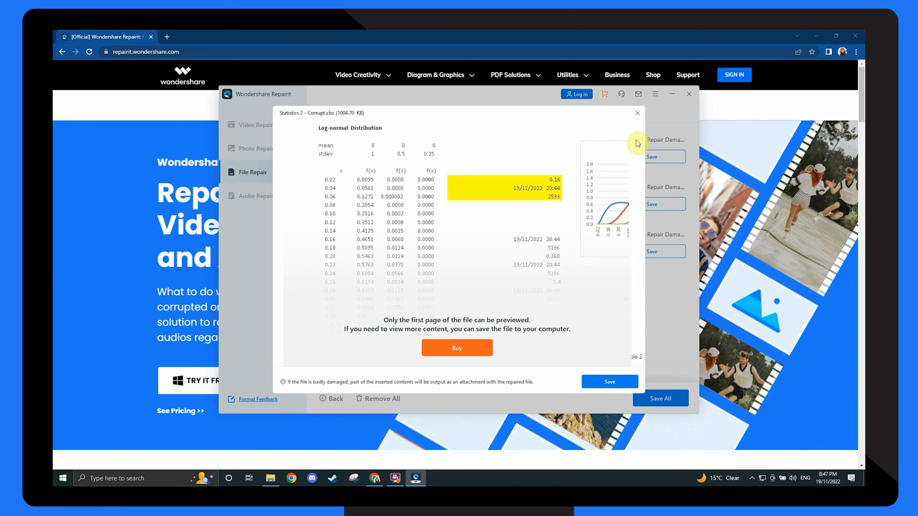
- Save the repaired Statistics 2 - Corrupt.xlsx from the repair results list
left_click(636, 112)
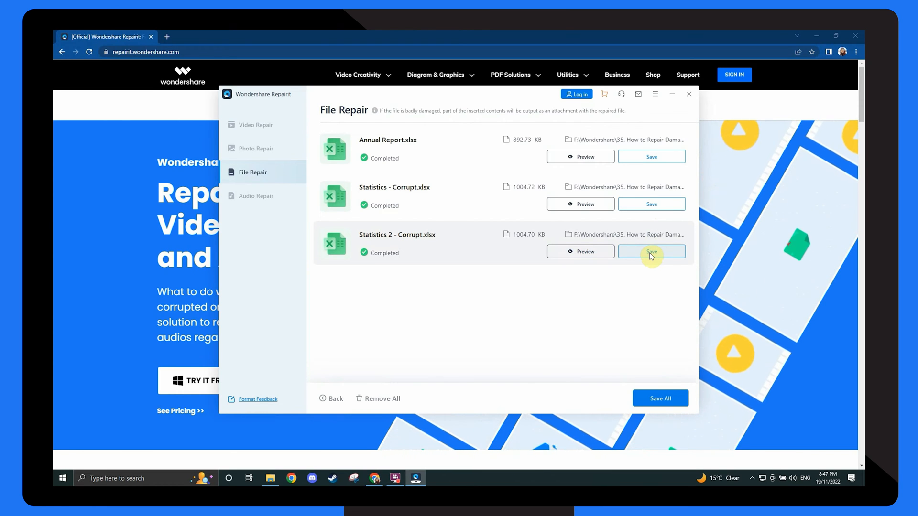
left_click(688, 94)
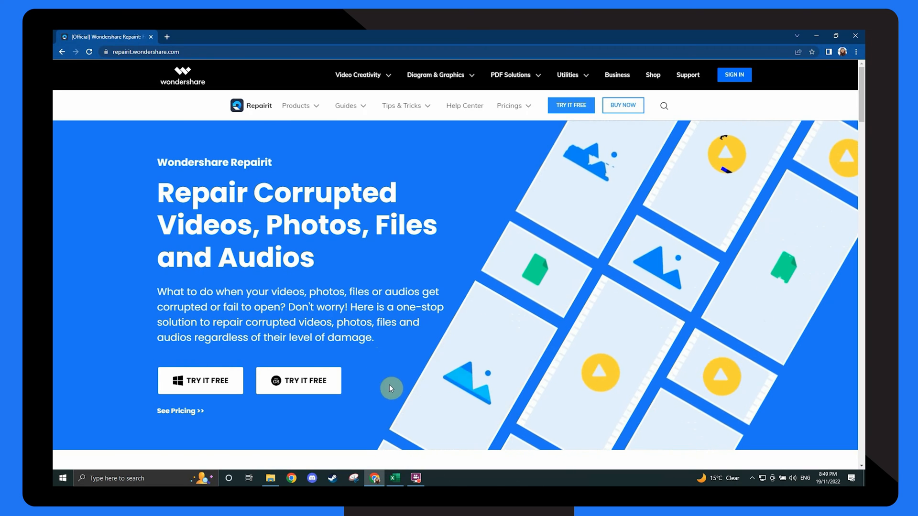
- In Excel, browse to and select Statistics 2 - Corrupt.xlsx for opening
left_click(395, 478)
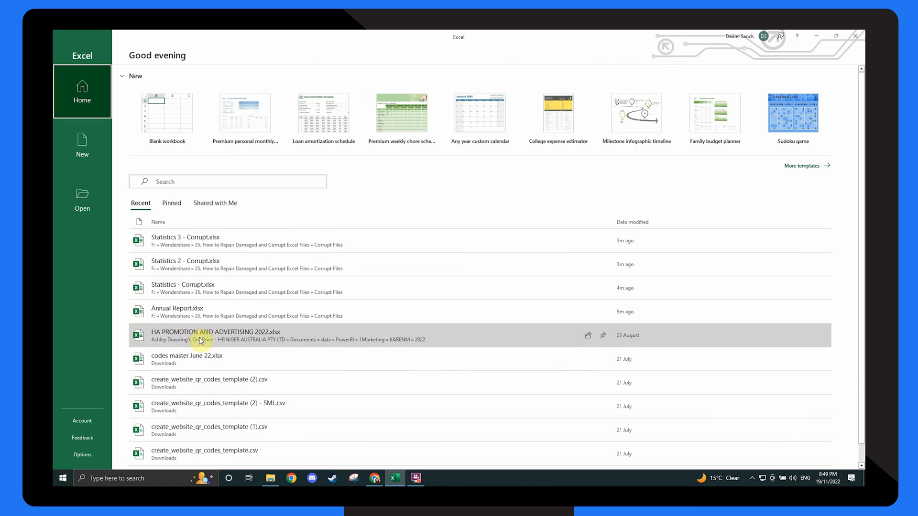
left_click(82, 199)
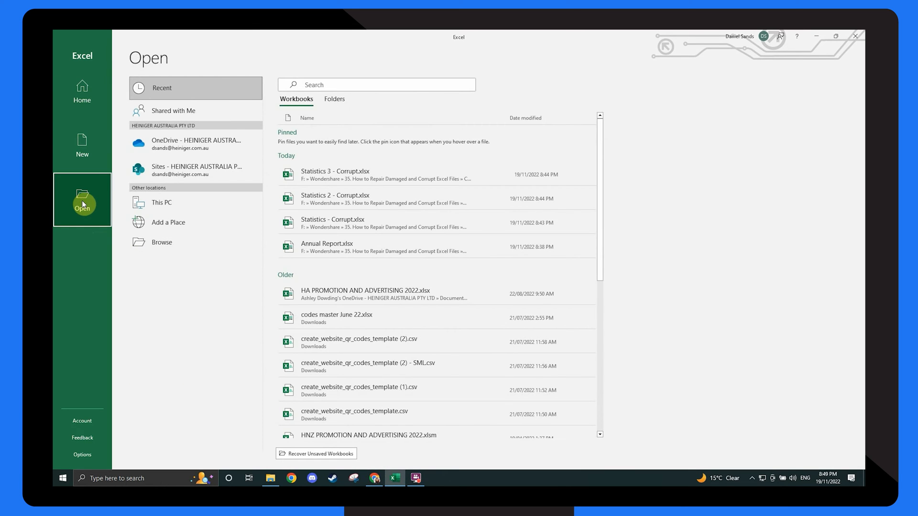
left_click(160, 242)
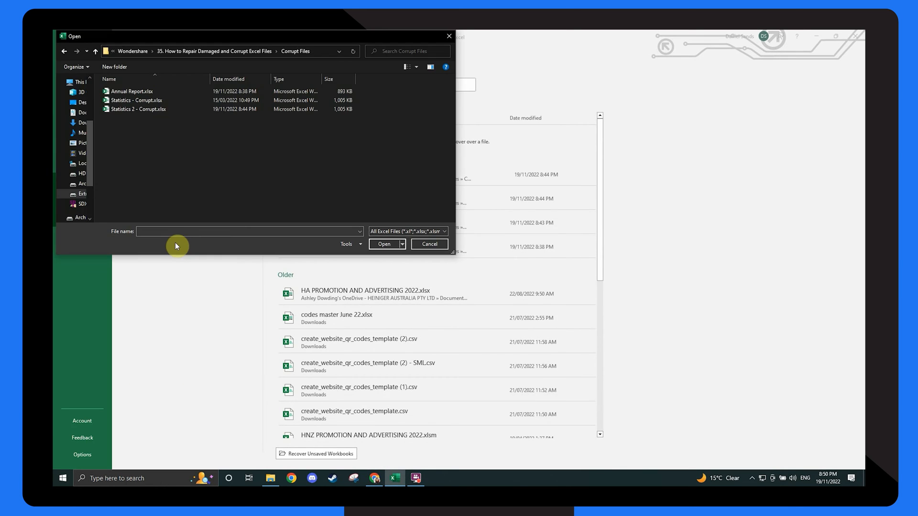
left_click(138, 109)
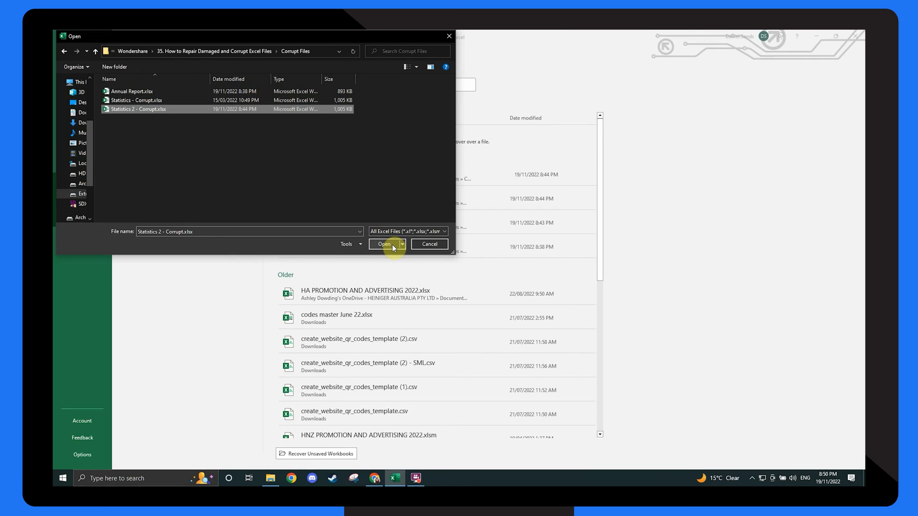
- Open the workbook with Open and Repair and choose Repair
left_click(403, 244)
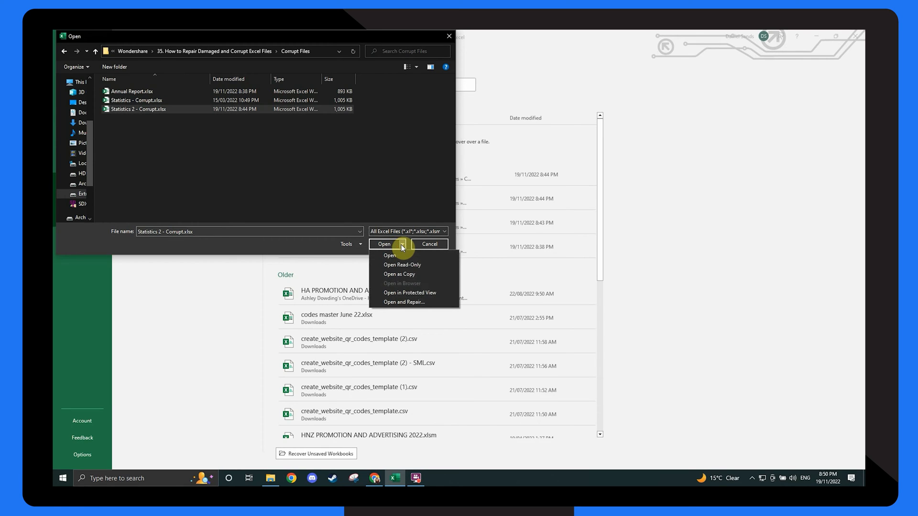
mouse_move(406, 305)
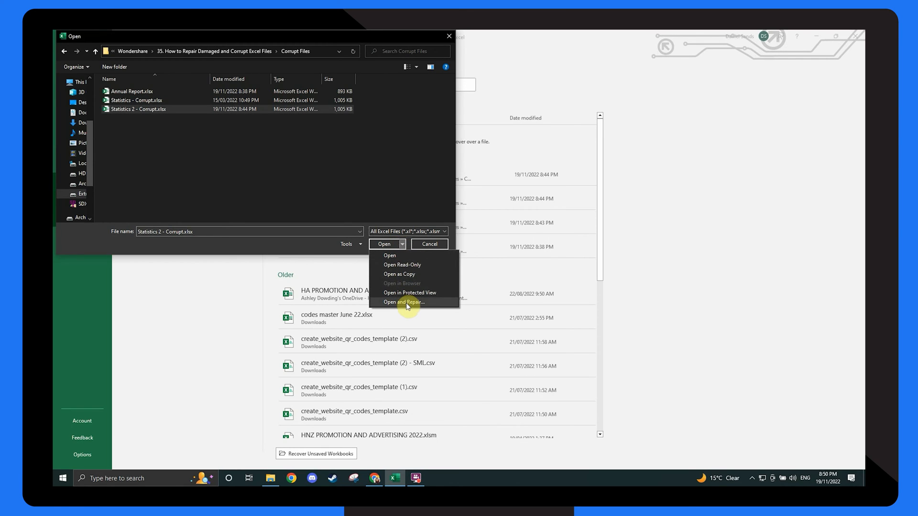
left_click(402, 302)
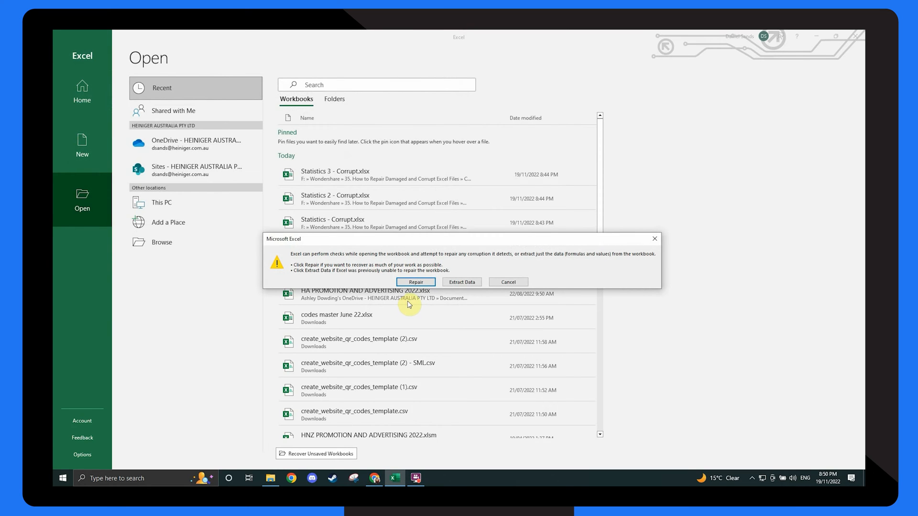
left_click(416, 281)
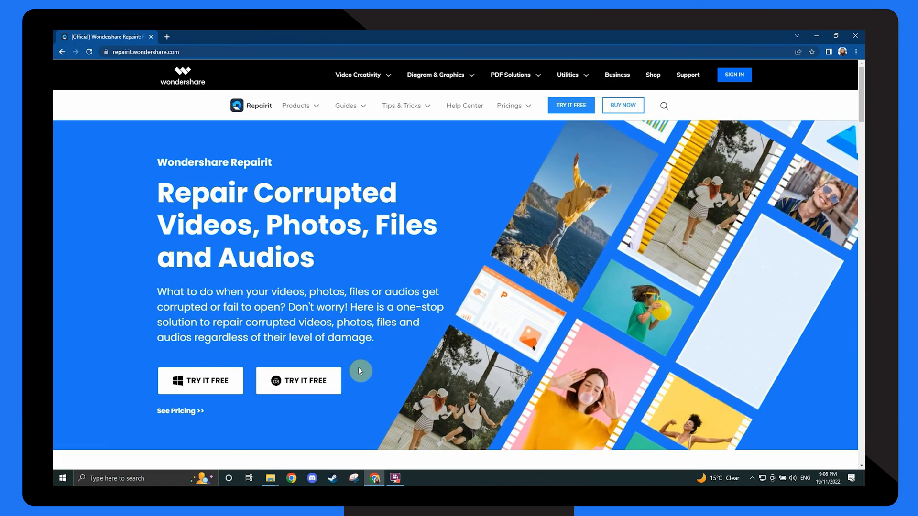
- Navigate to C:\Users\<user>\AppData\Local\Microsoft\Office\UnsavedFiles
left_click(269, 478)
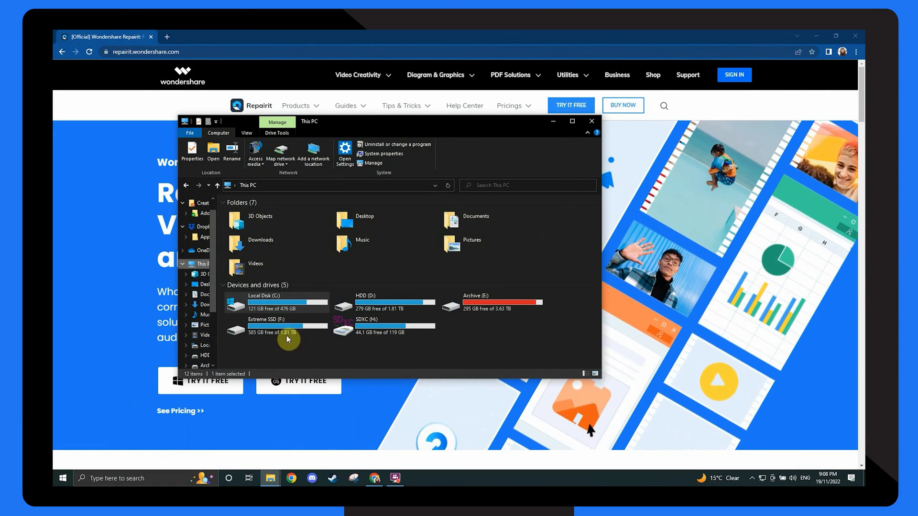
double_click(264, 295)
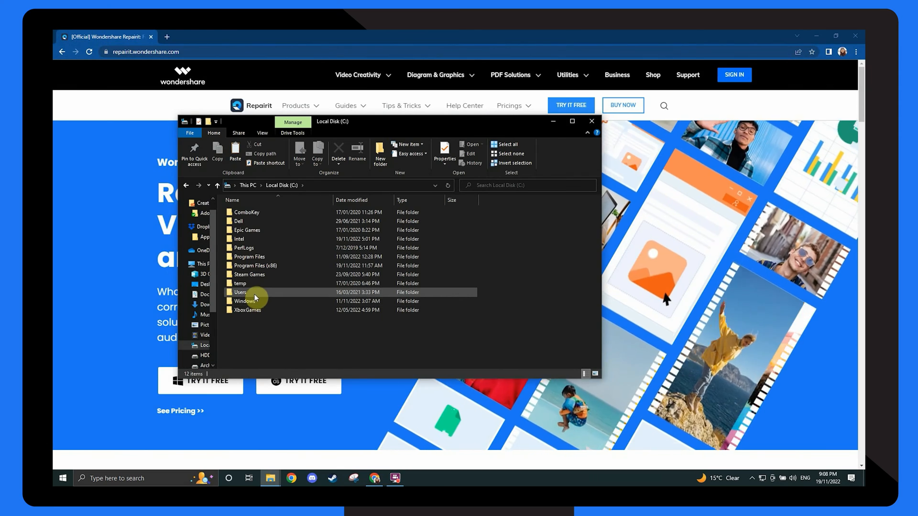
double_click(241, 291)
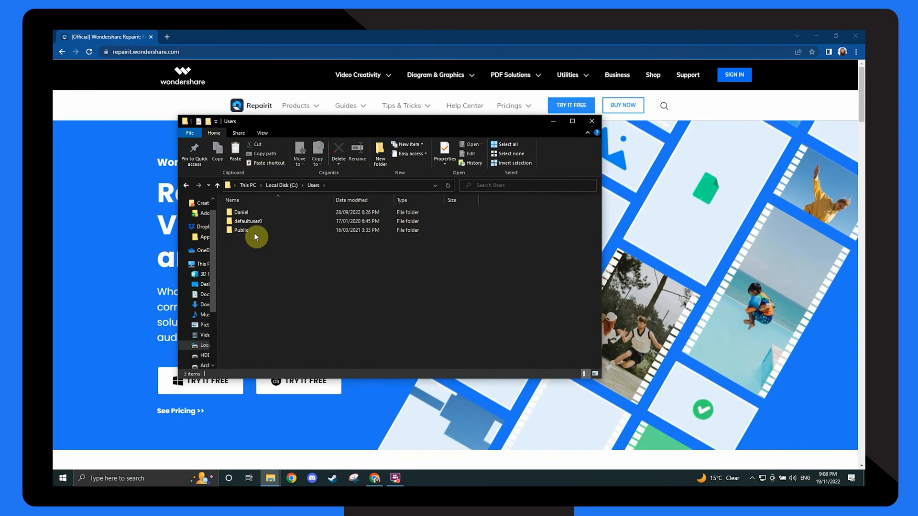
double_click(240, 212)
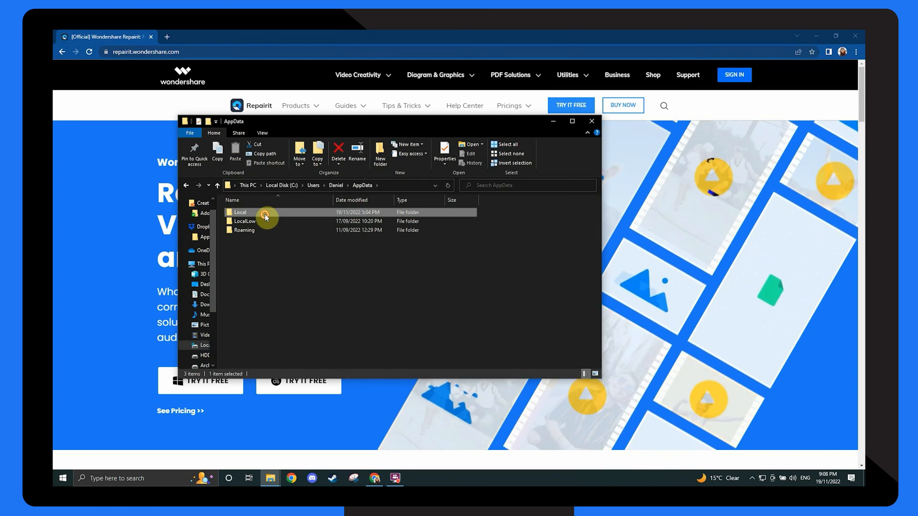
double_click(240, 213)
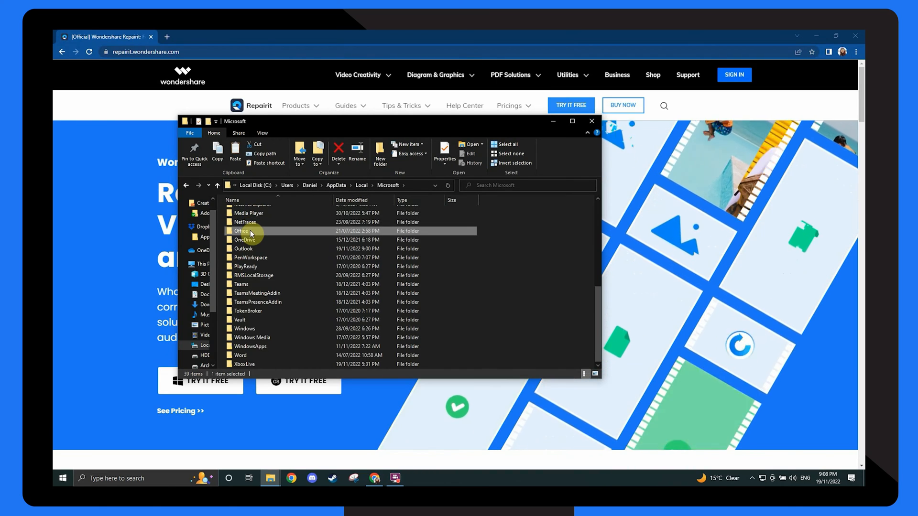
double_click(242, 230)
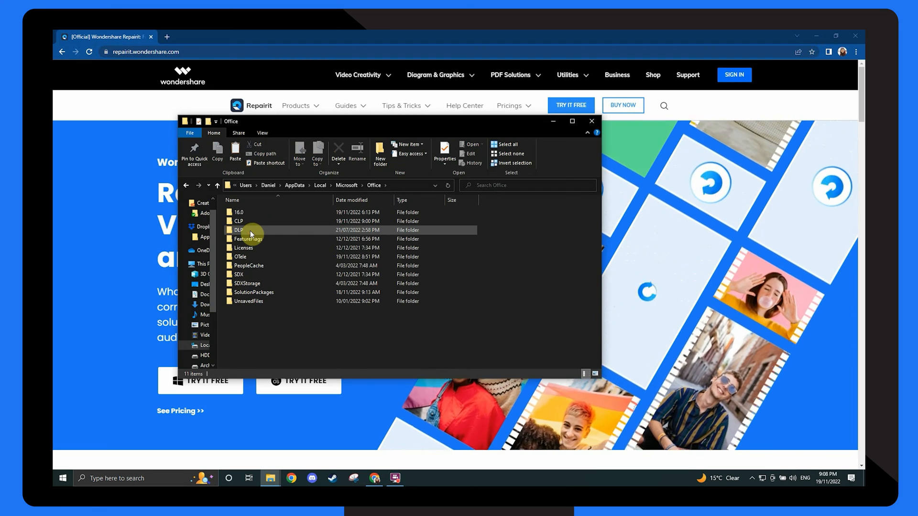
double_click(249, 301)
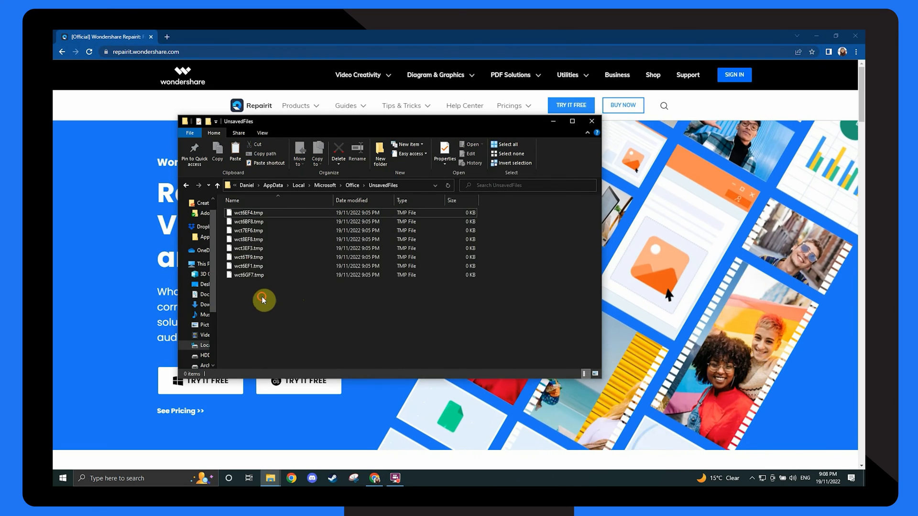
- Delete all the temporary files there, then bring up the Corrupt Files folder
right_click(248, 212)
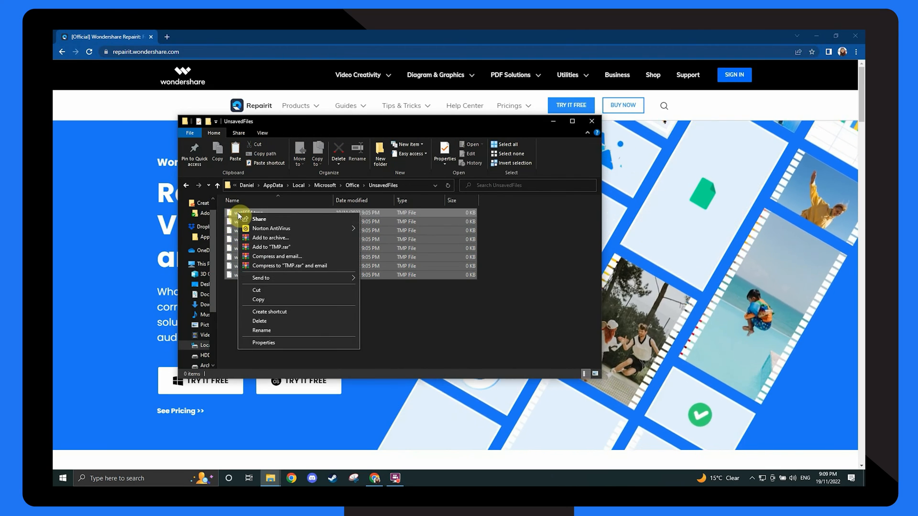
left_click(259, 321)
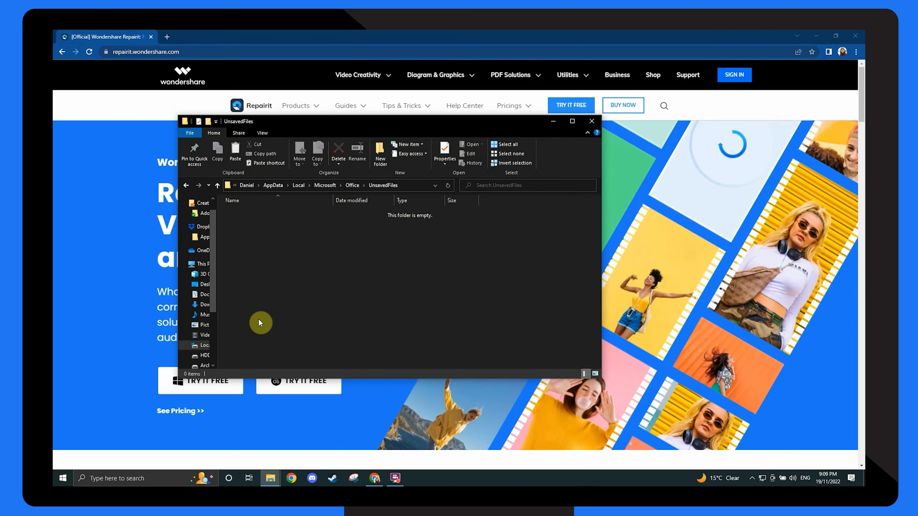
left_click(415, 478)
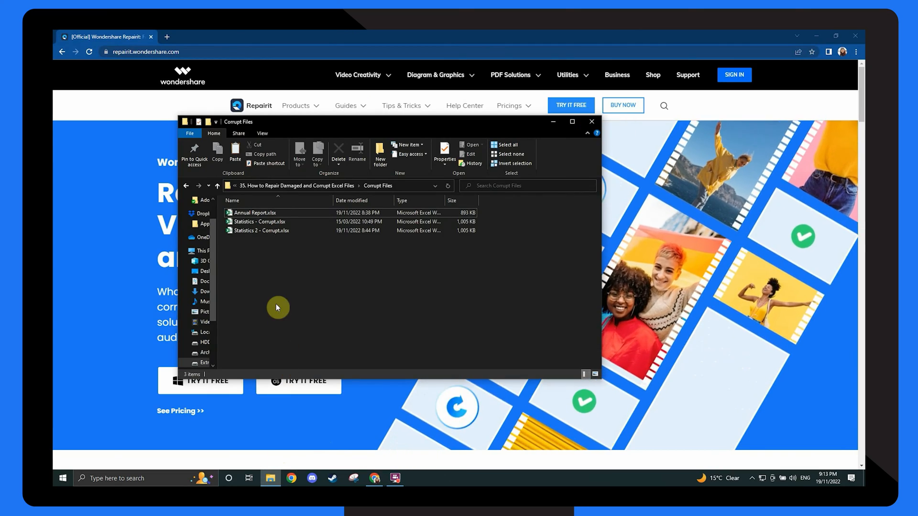
- Run a Norton AntiVirus Scan Now on Statistics 2 - Corrupt.xlsx
right_click(260, 230)
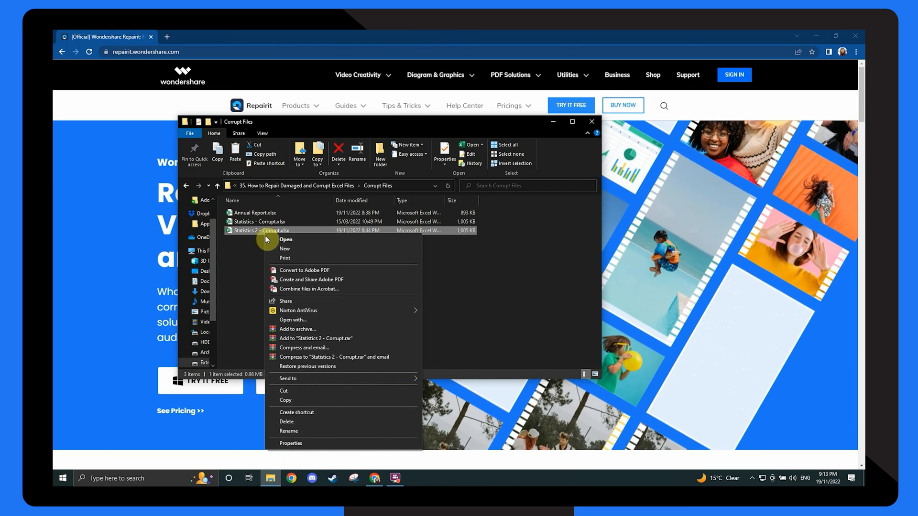
mouse_move(298, 310)
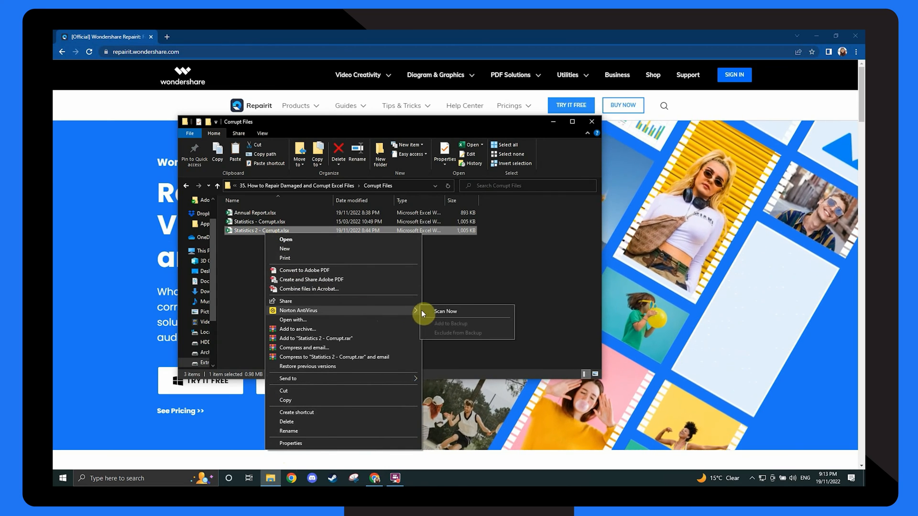
left_click(447, 312)
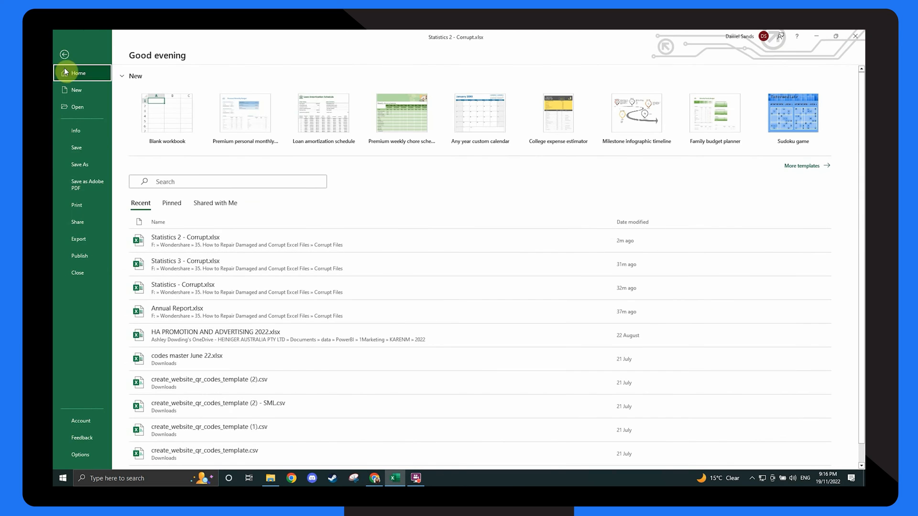
- Untick Analysis ToolPak, Euro Currency Tools and Solver Add-in in Excel's Add-ins dialog
left_click(64, 53)
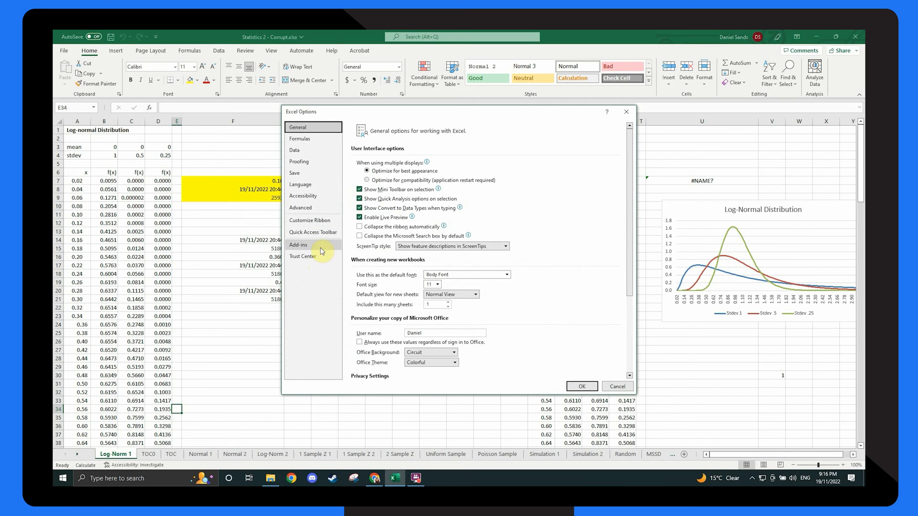
left_click(298, 245)
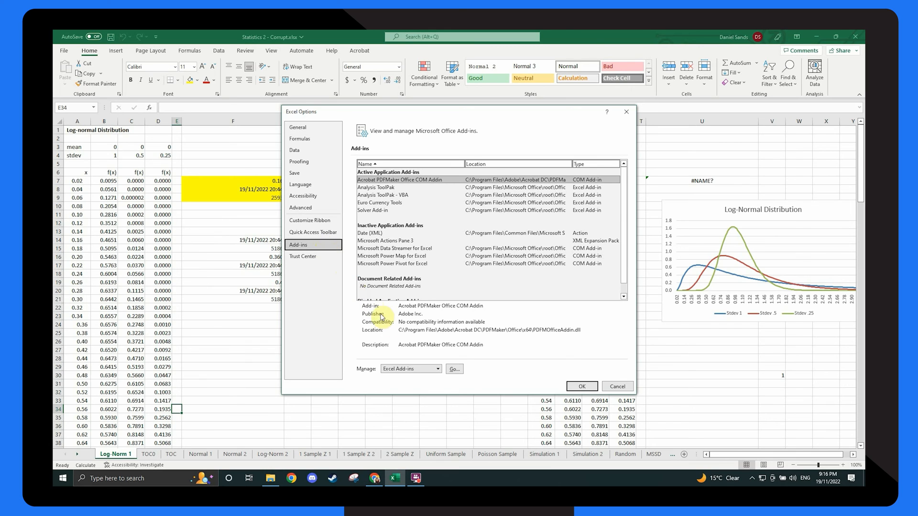
left_click(453, 369)
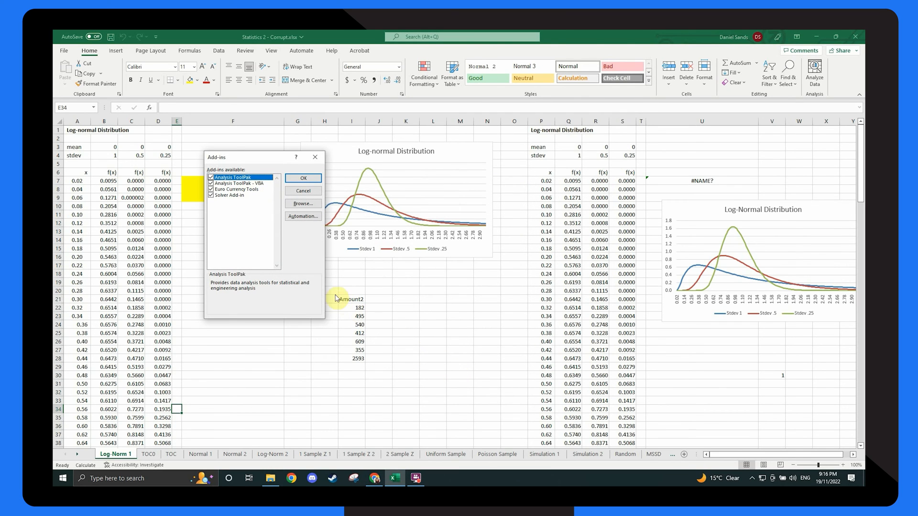
left_click(238, 189)
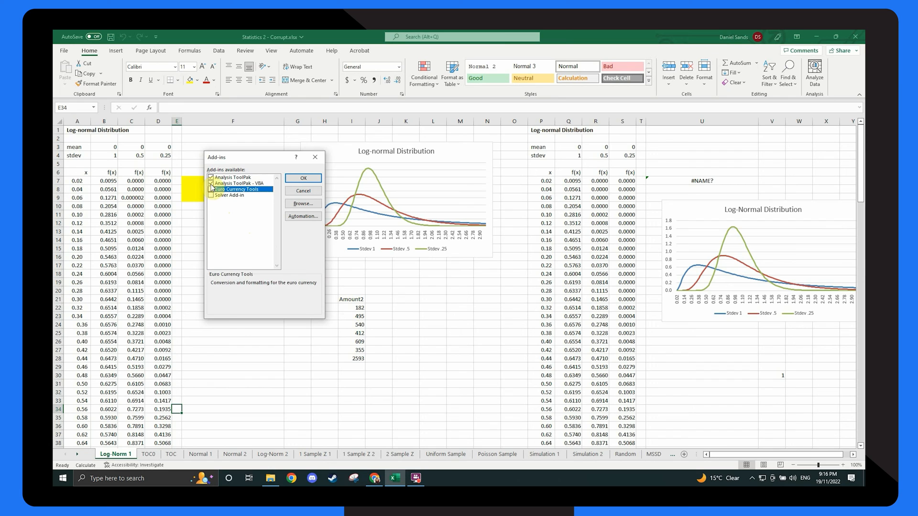
left_click(233, 177)
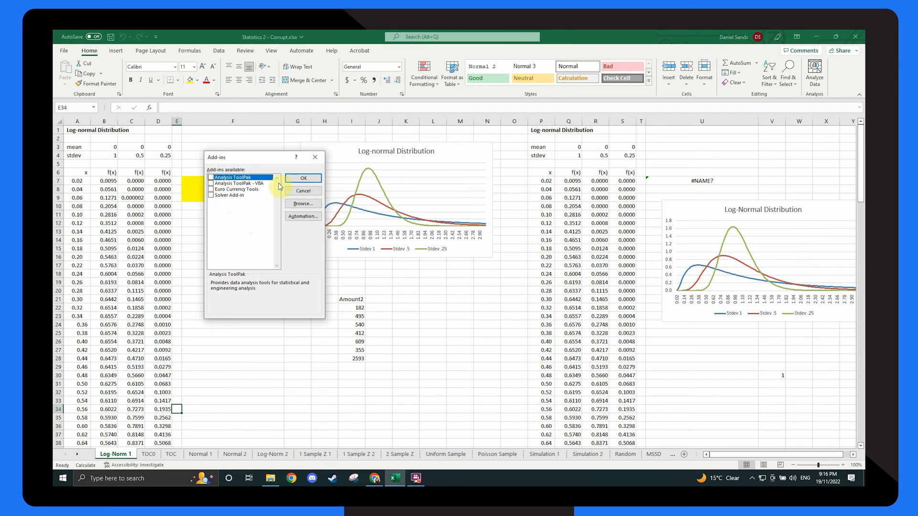